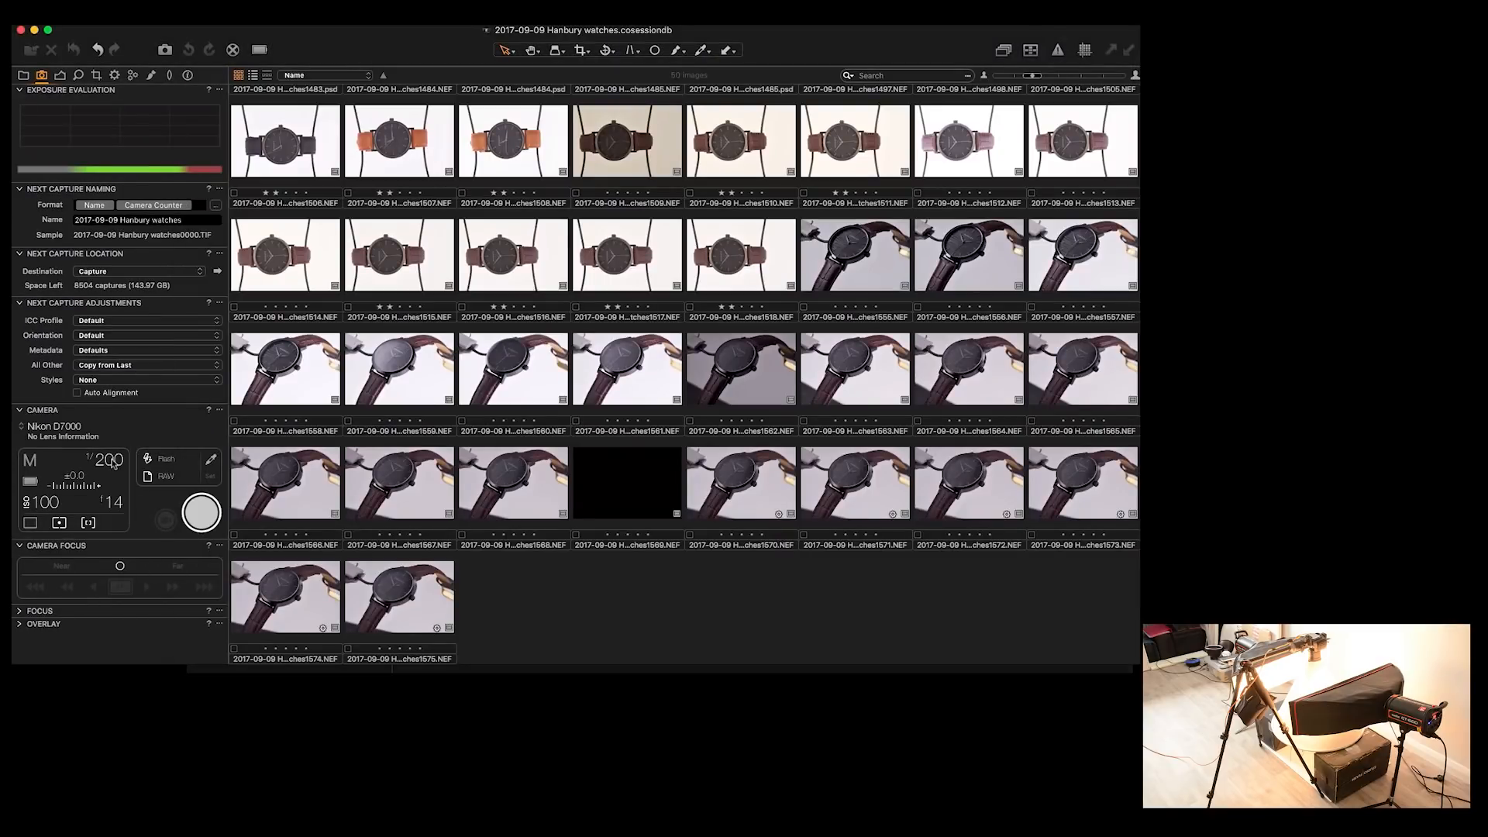
Choose 1/30 second from the shutter speed list, keeping ISO 100 and f/14.
left_click(107, 458)
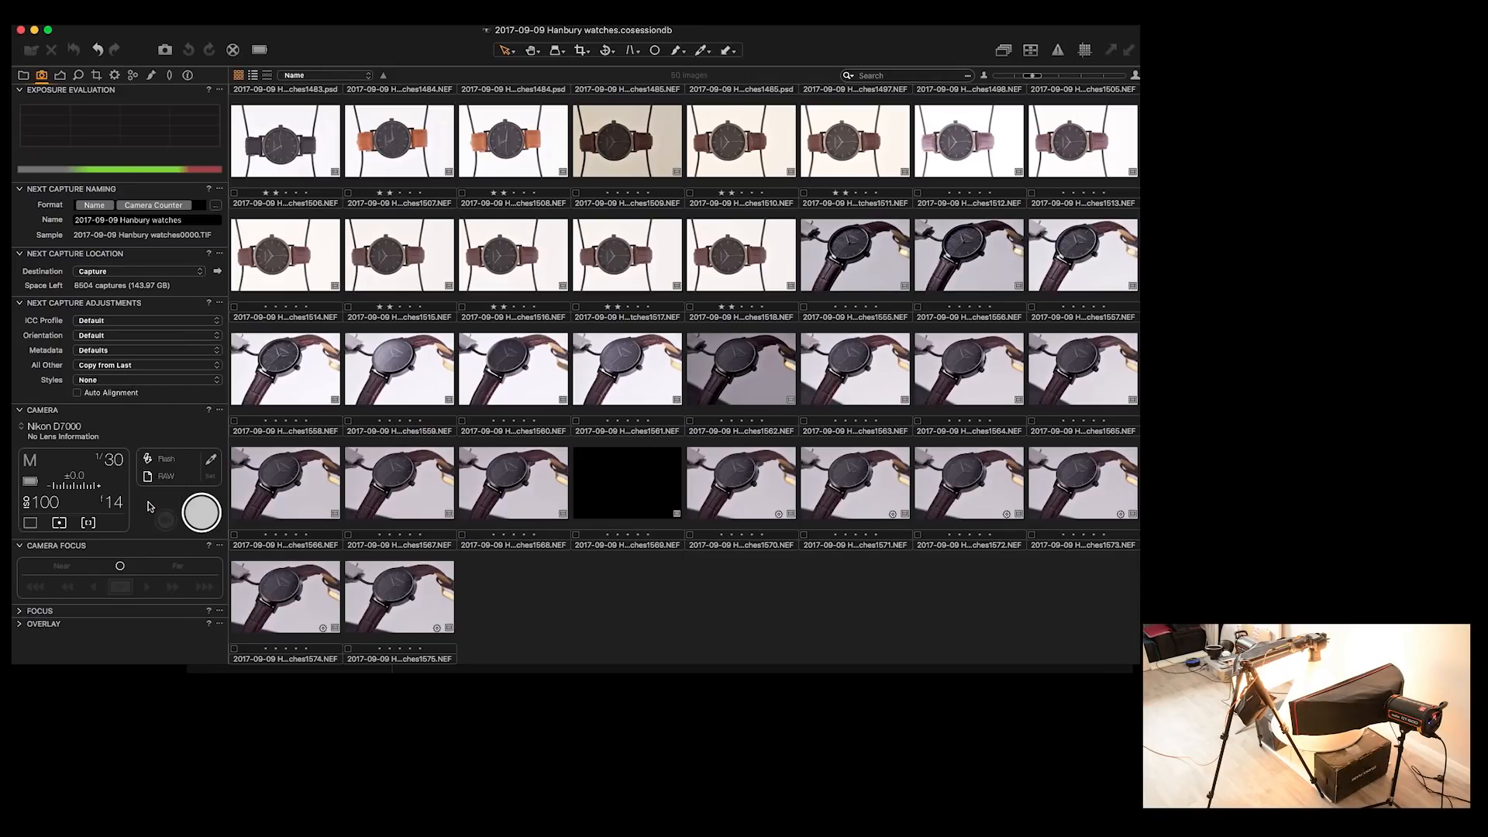
left_click(113, 502)
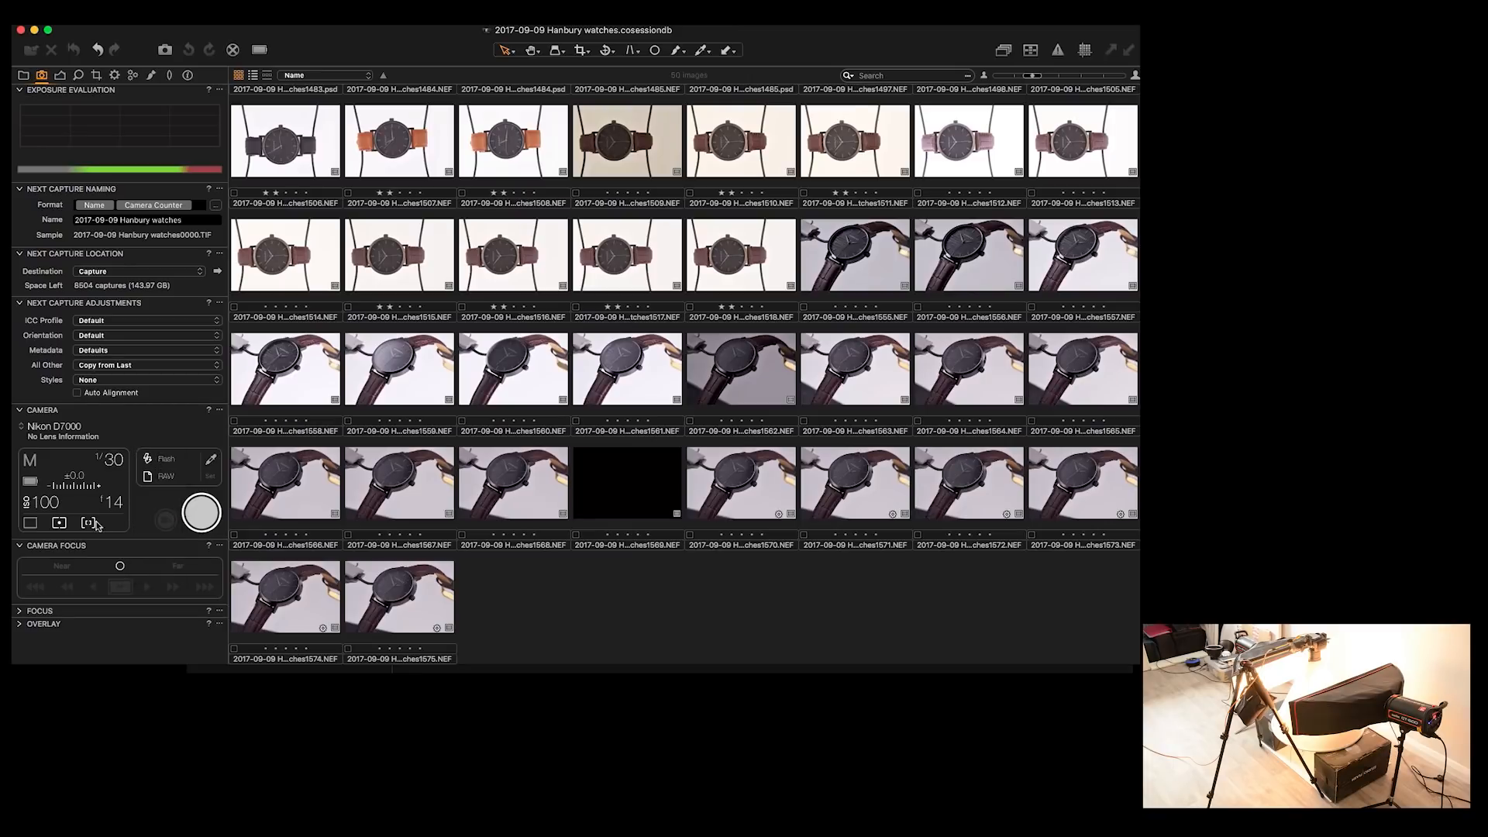
mouse_move(513, 553)
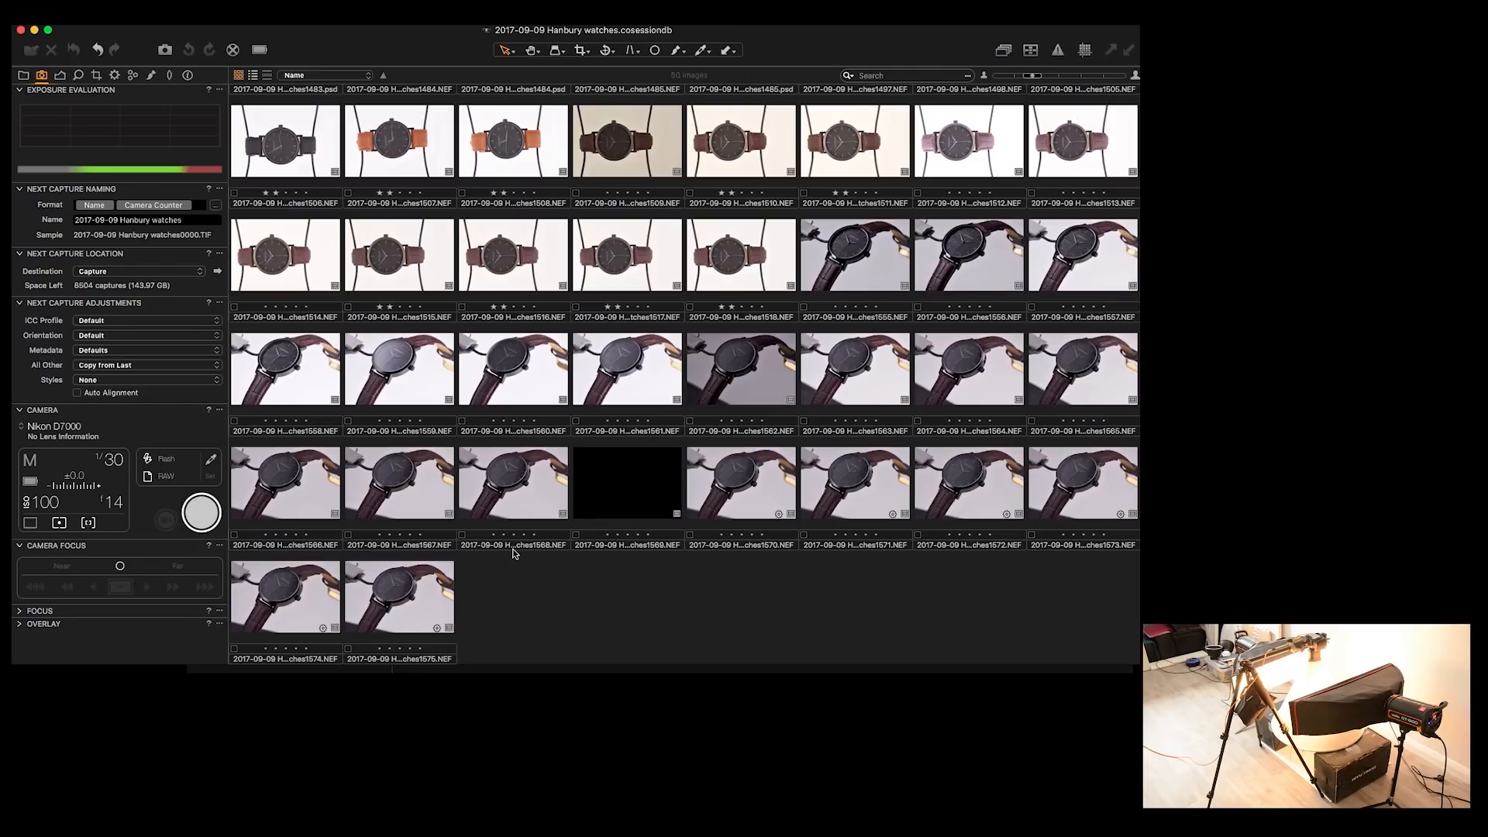
mouse_move(1054, 645)
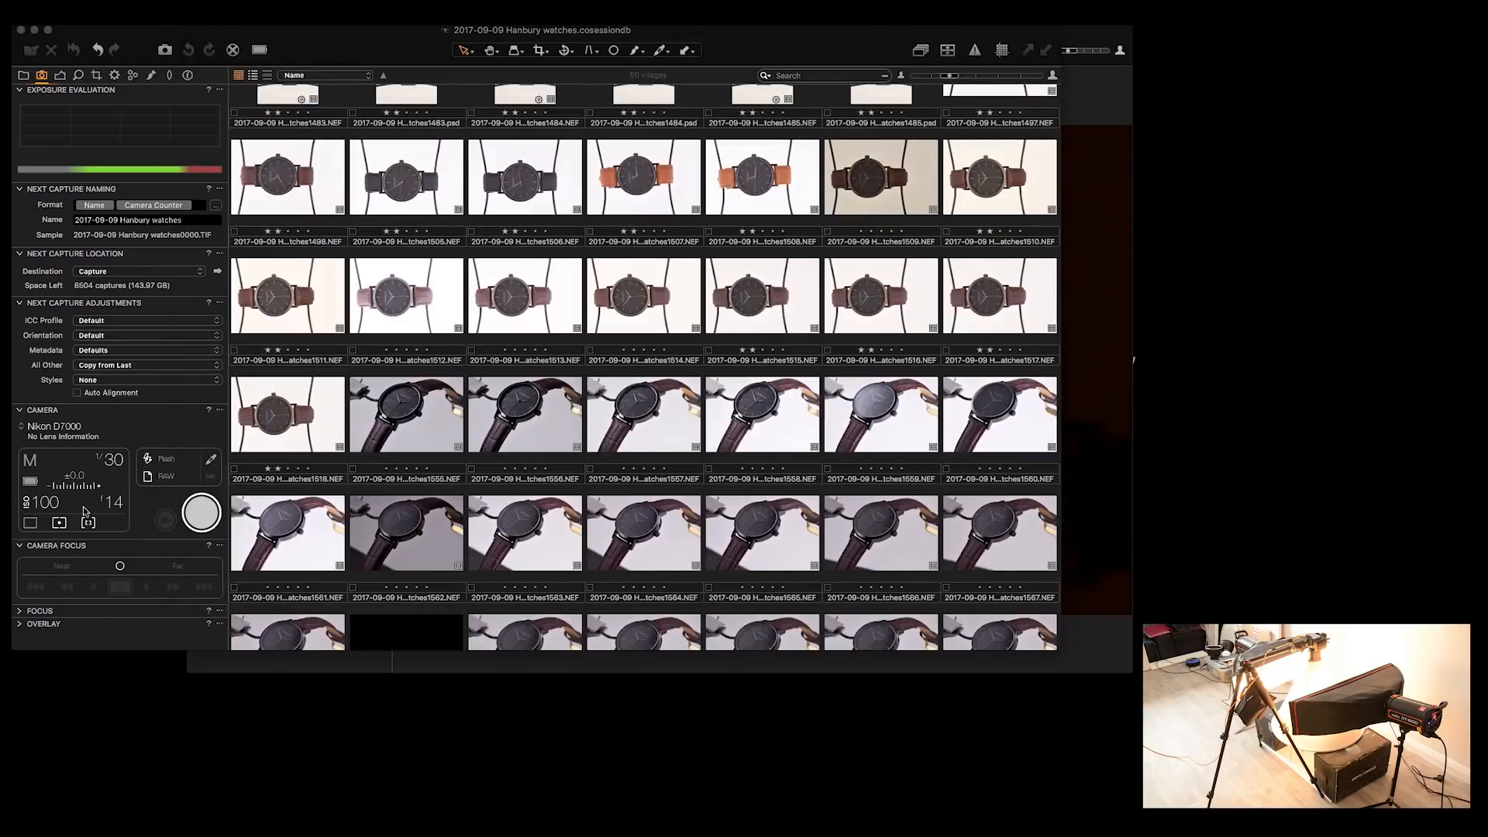
left_click(44, 500)
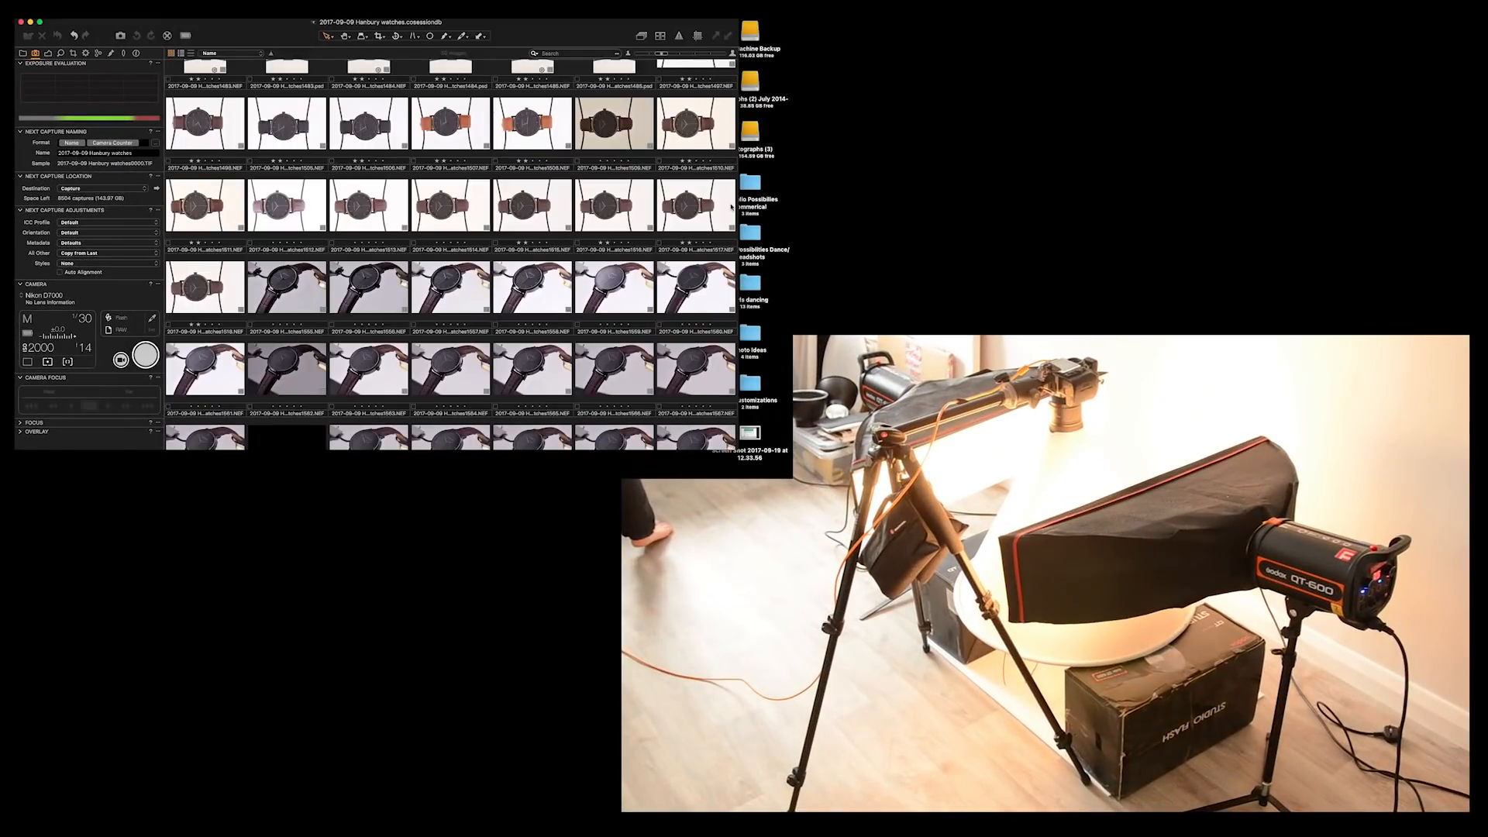
Switch the session browser to grid view and scan the watch thumbnails.
scroll("down", 3)
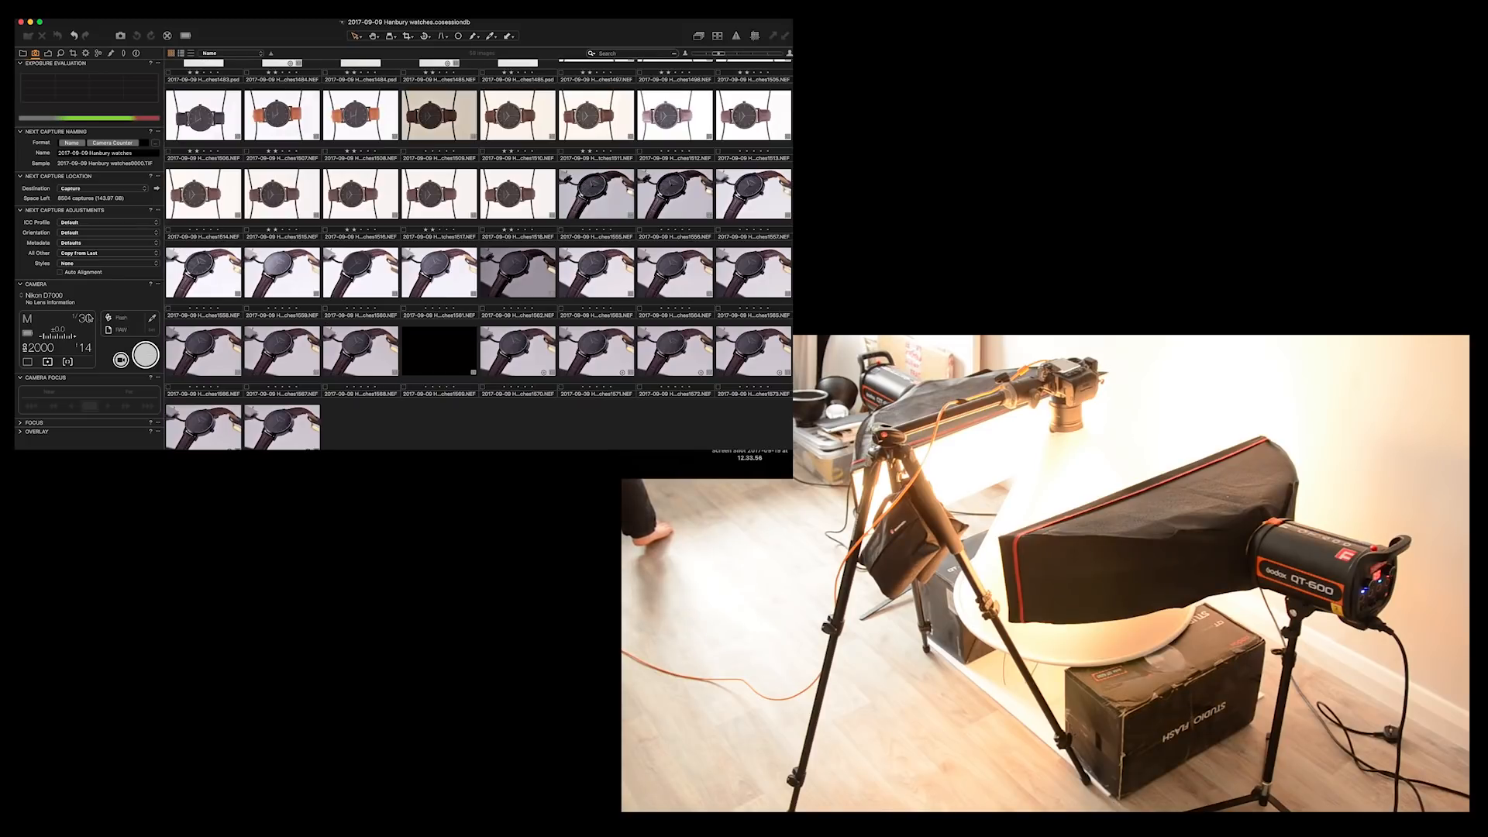
left_click(84, 318)
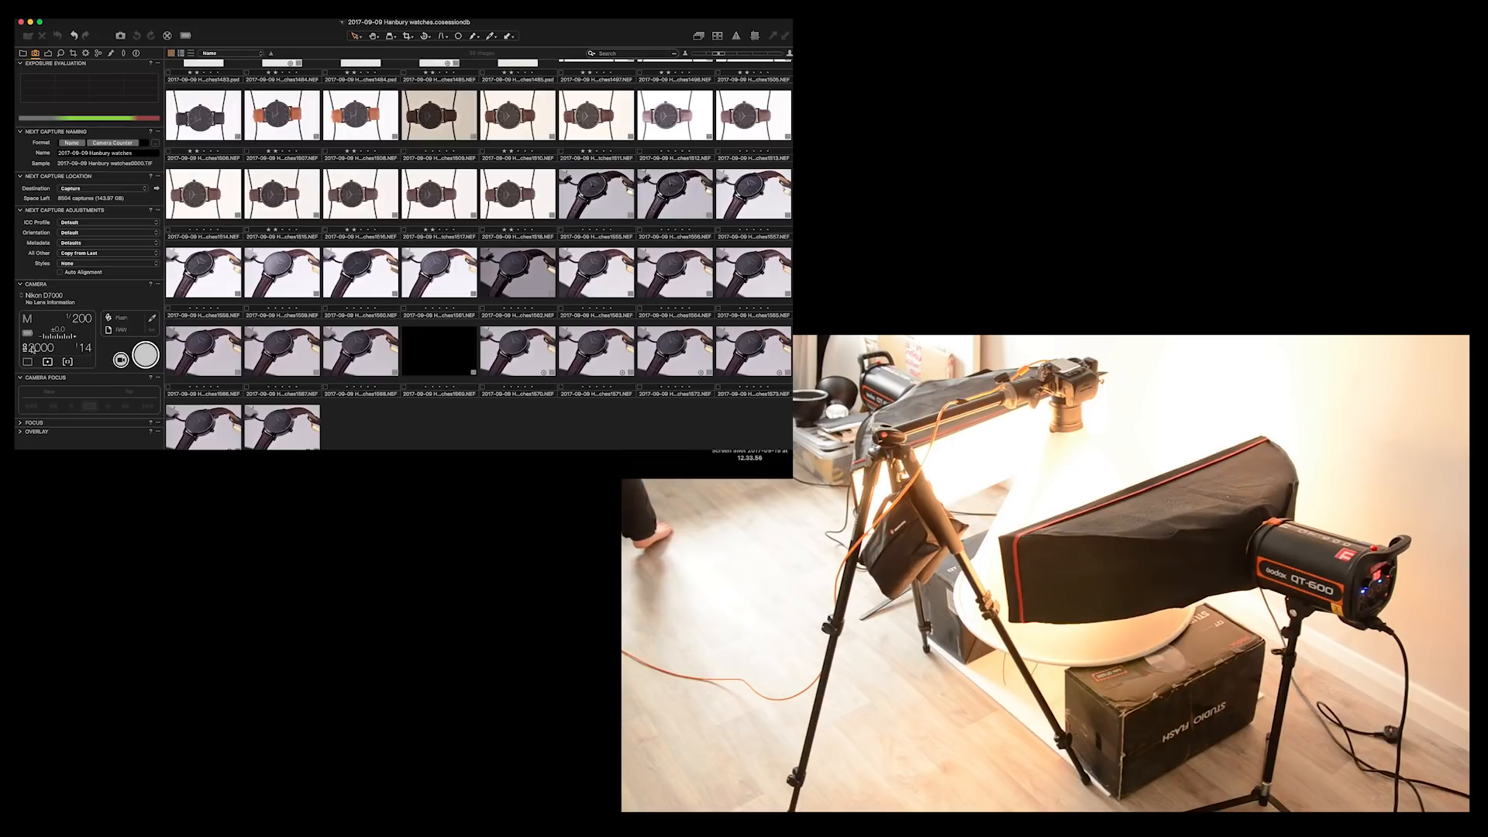
left_click(81, 318)
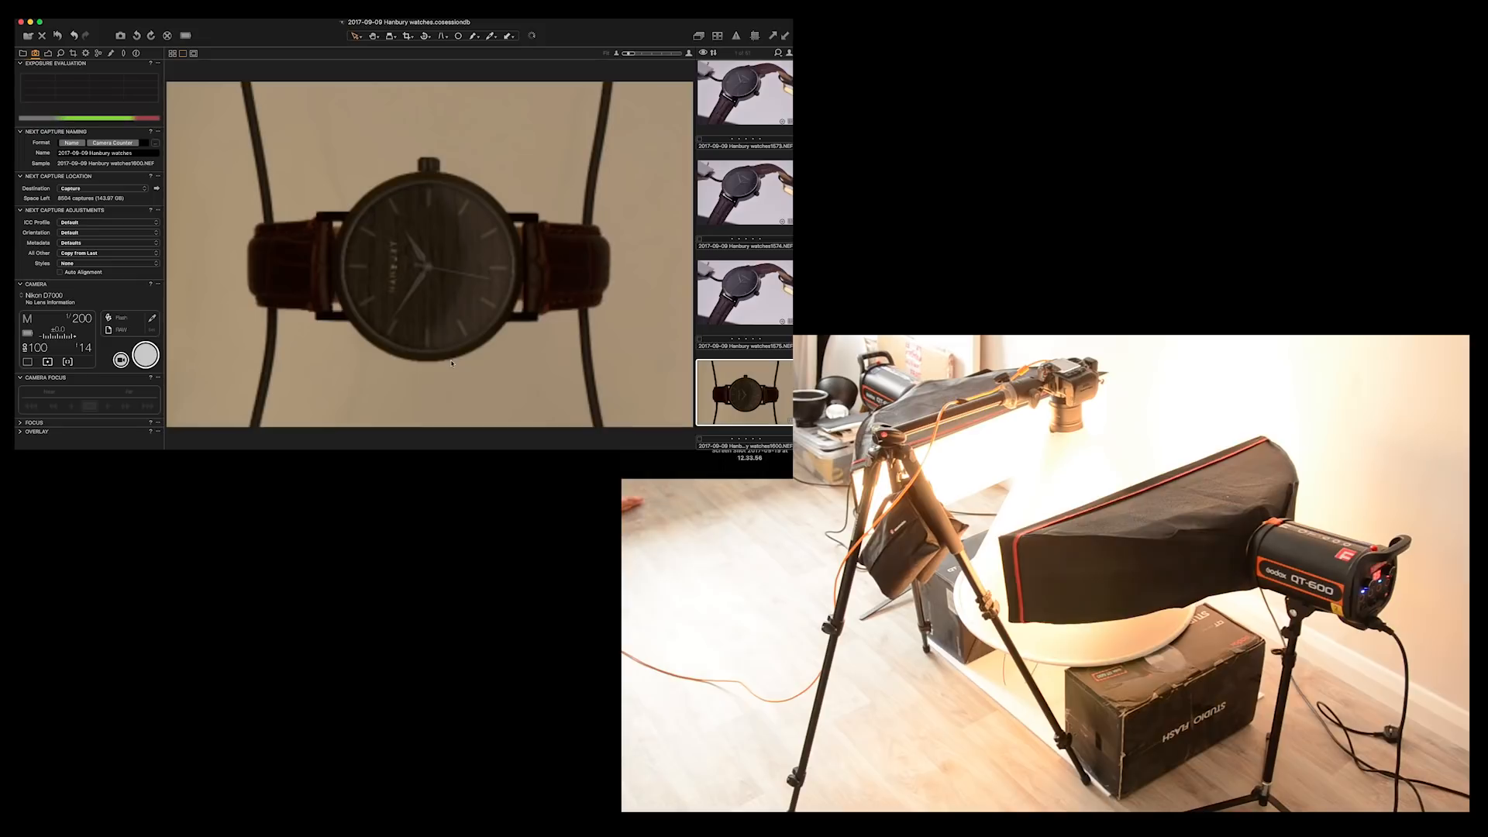
mouse_move(420, 298)
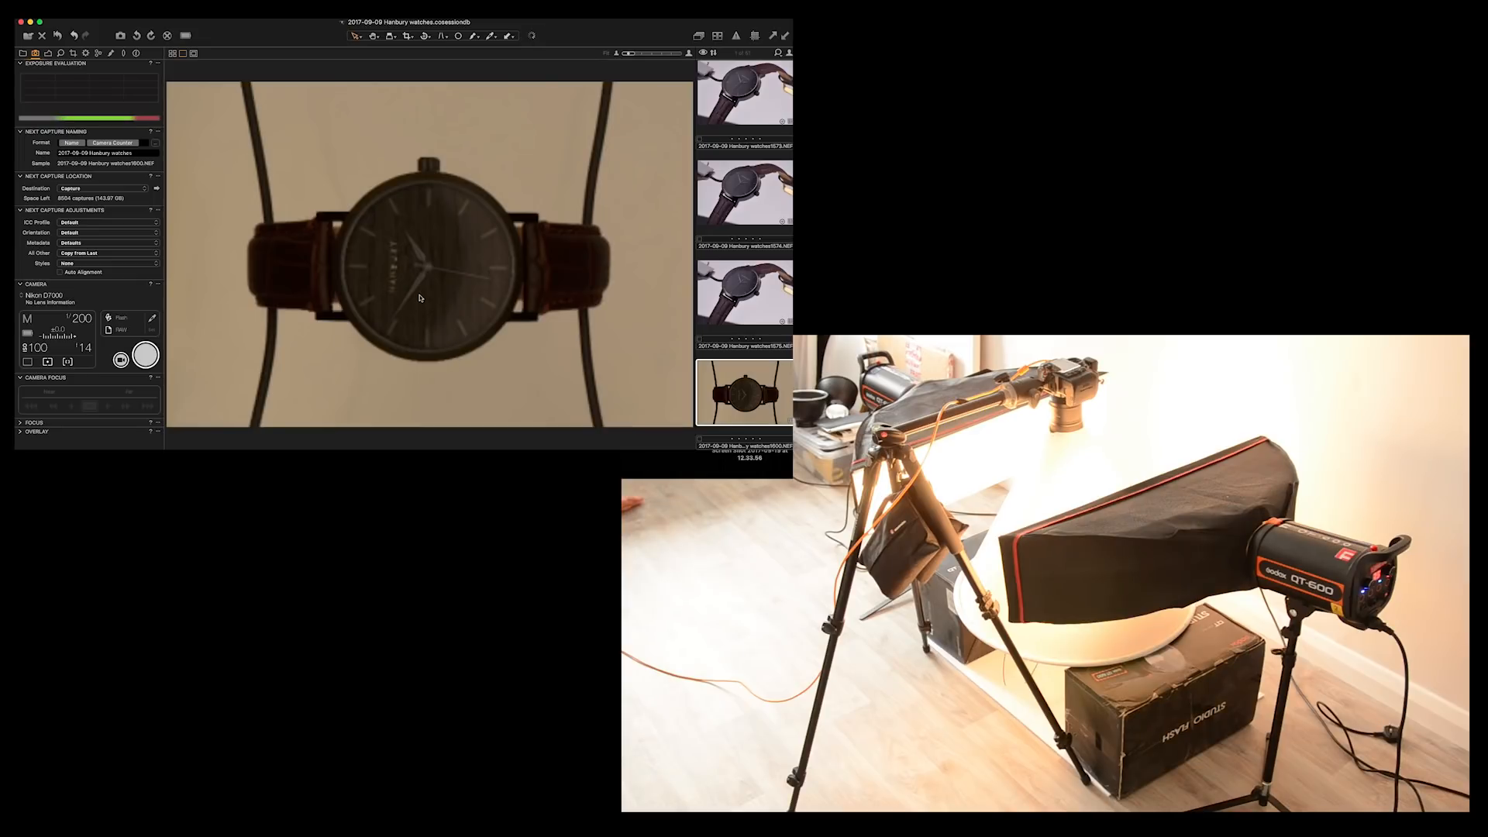
mouse_move(432, 303)
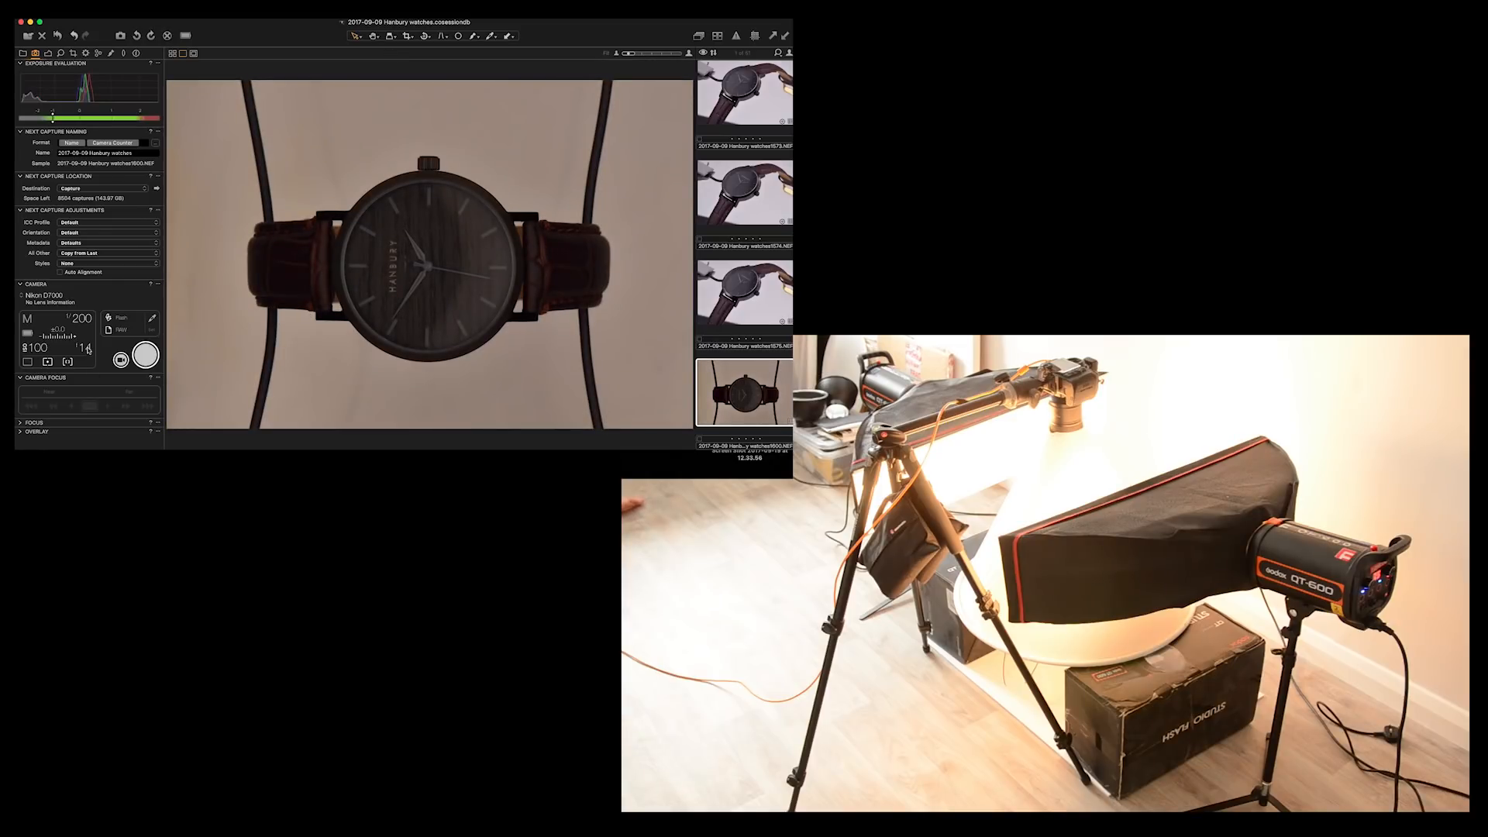
Show the latest watch capture in the Viewer with the filmstrip beside it.
left_click(88, 347)
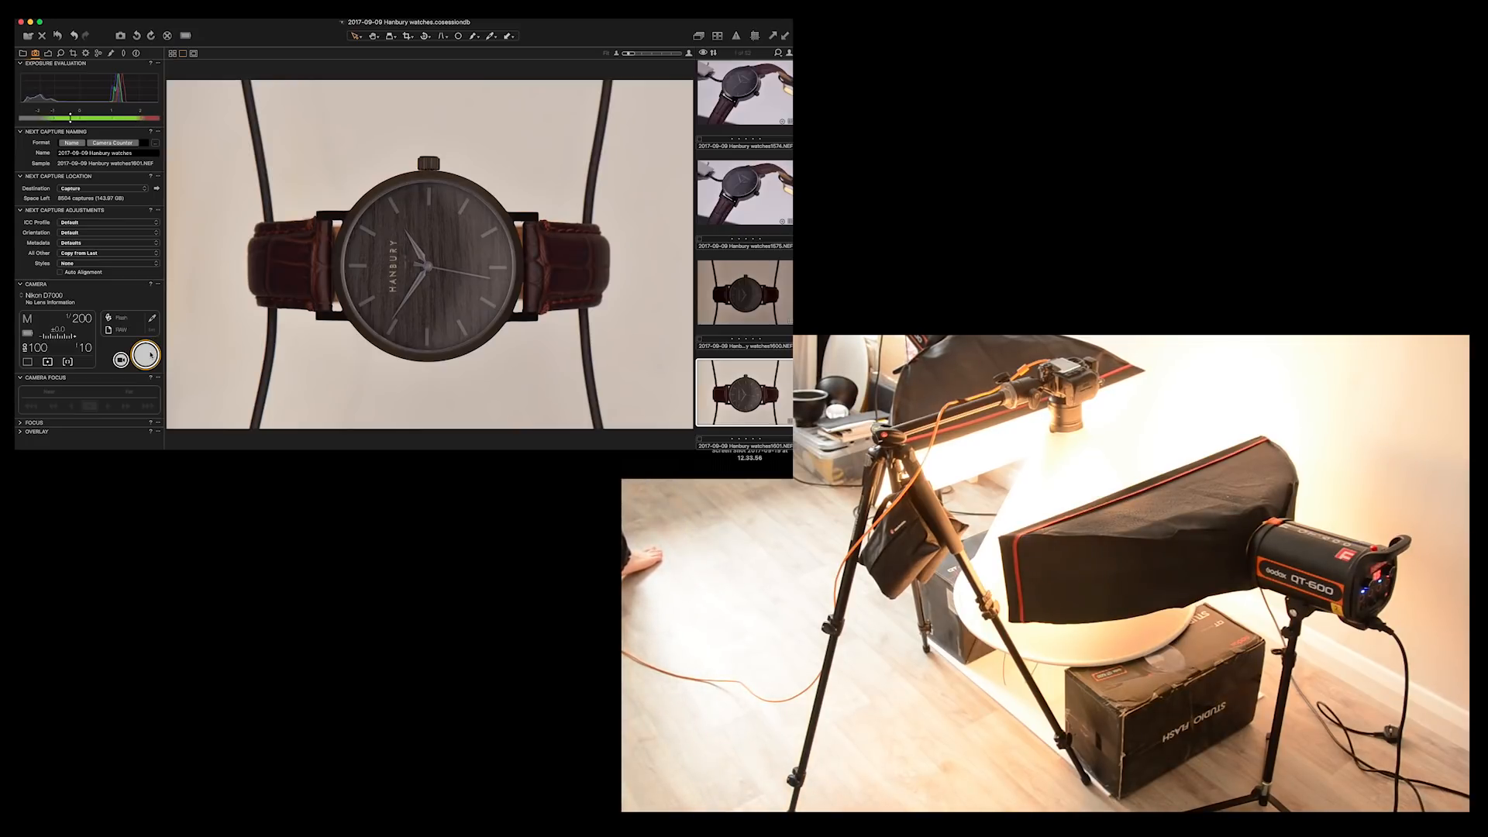
Set the aperture to f/10 and trigger a brighter capture of the watch.
left_click(146, 357)
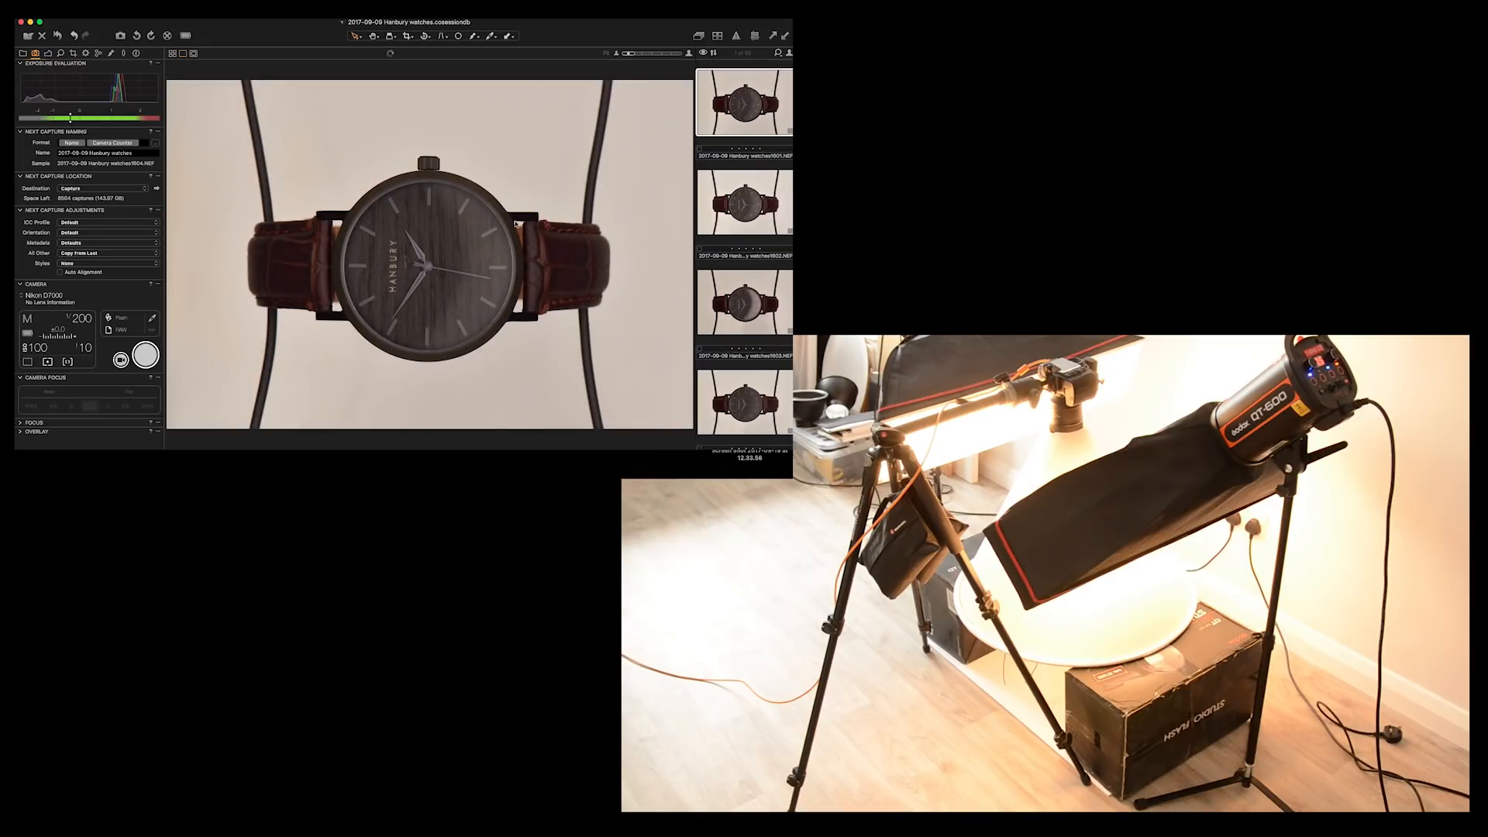
Scroll the filmstrip to review the additional watch captures for the stack.
scroll("down", 3)
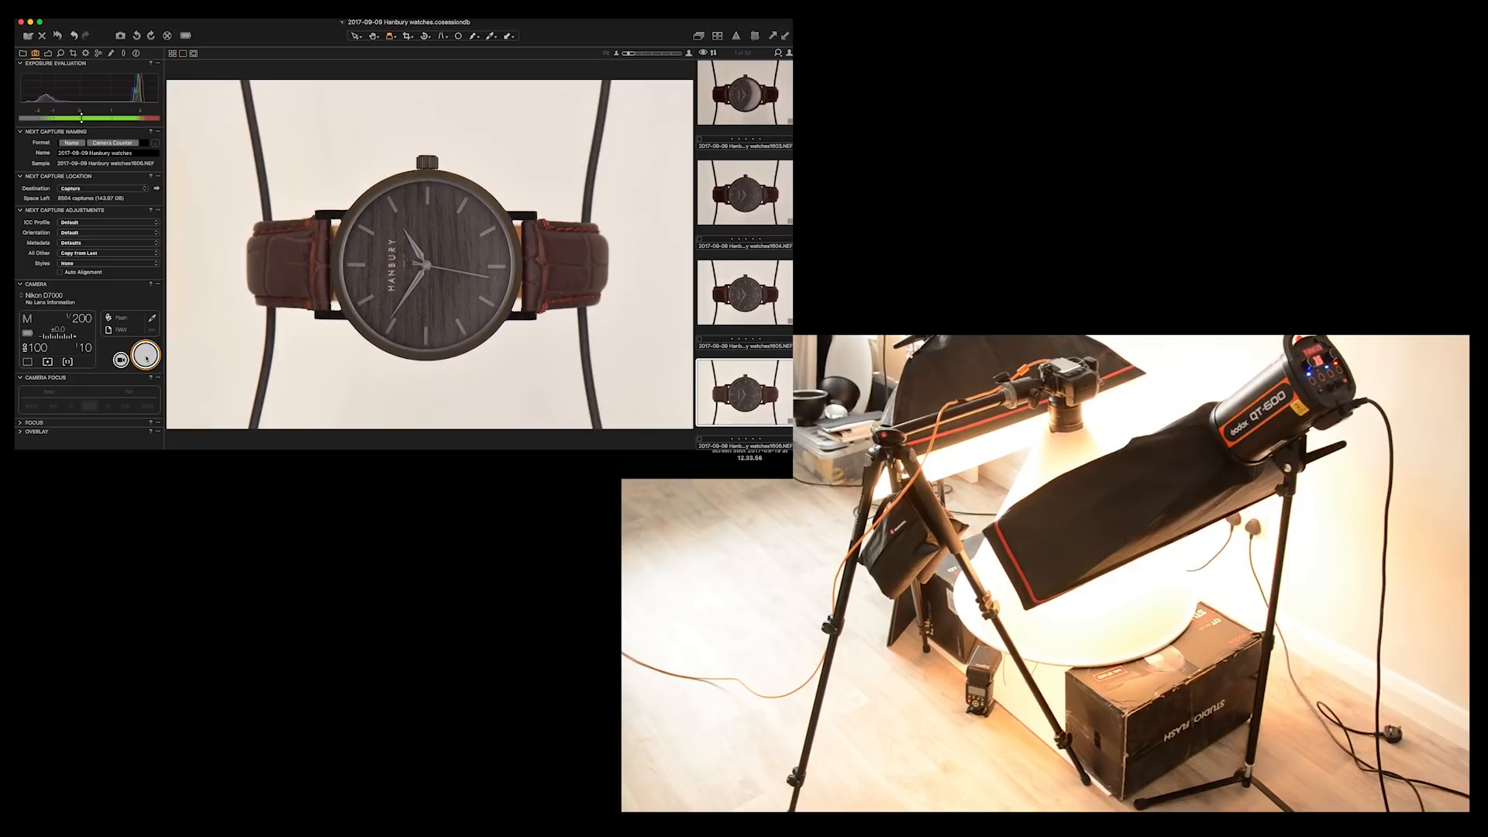
left_click(146, 357)
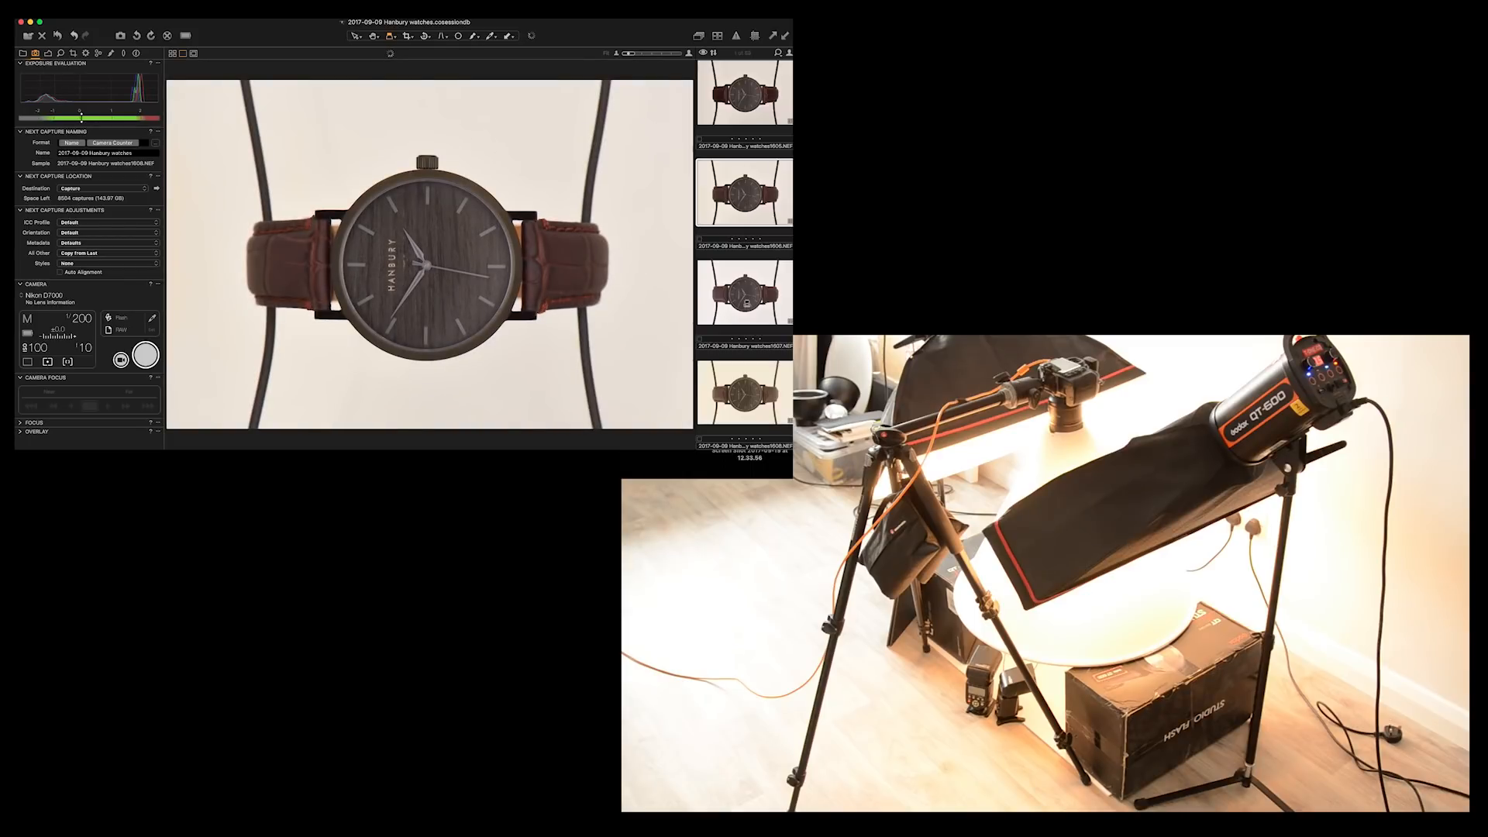
left_click(746, 290)
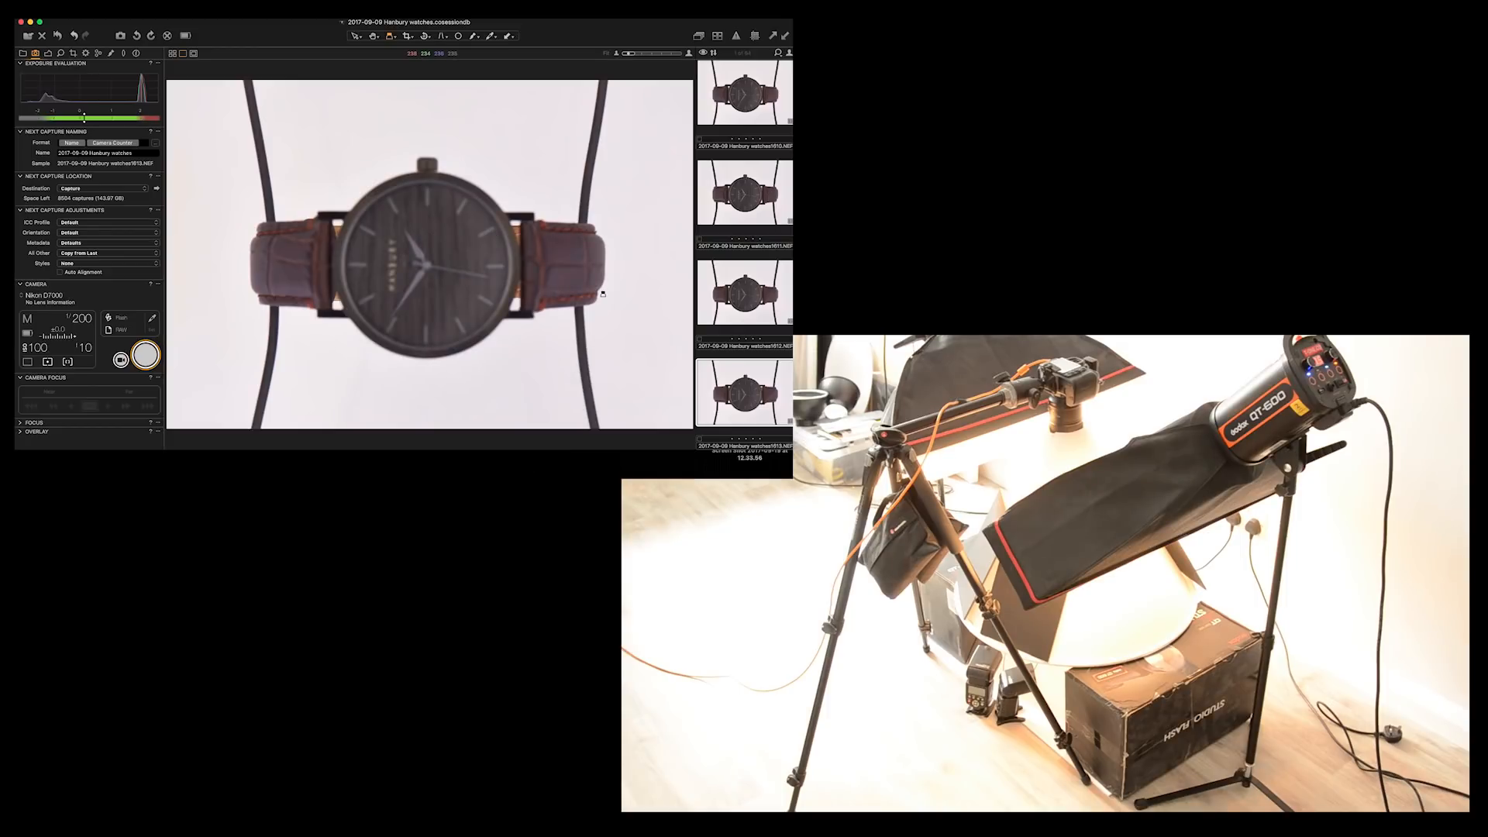
Take the next tethered shot of the watch against the brighter white backdrop.
left_click(745, 292)
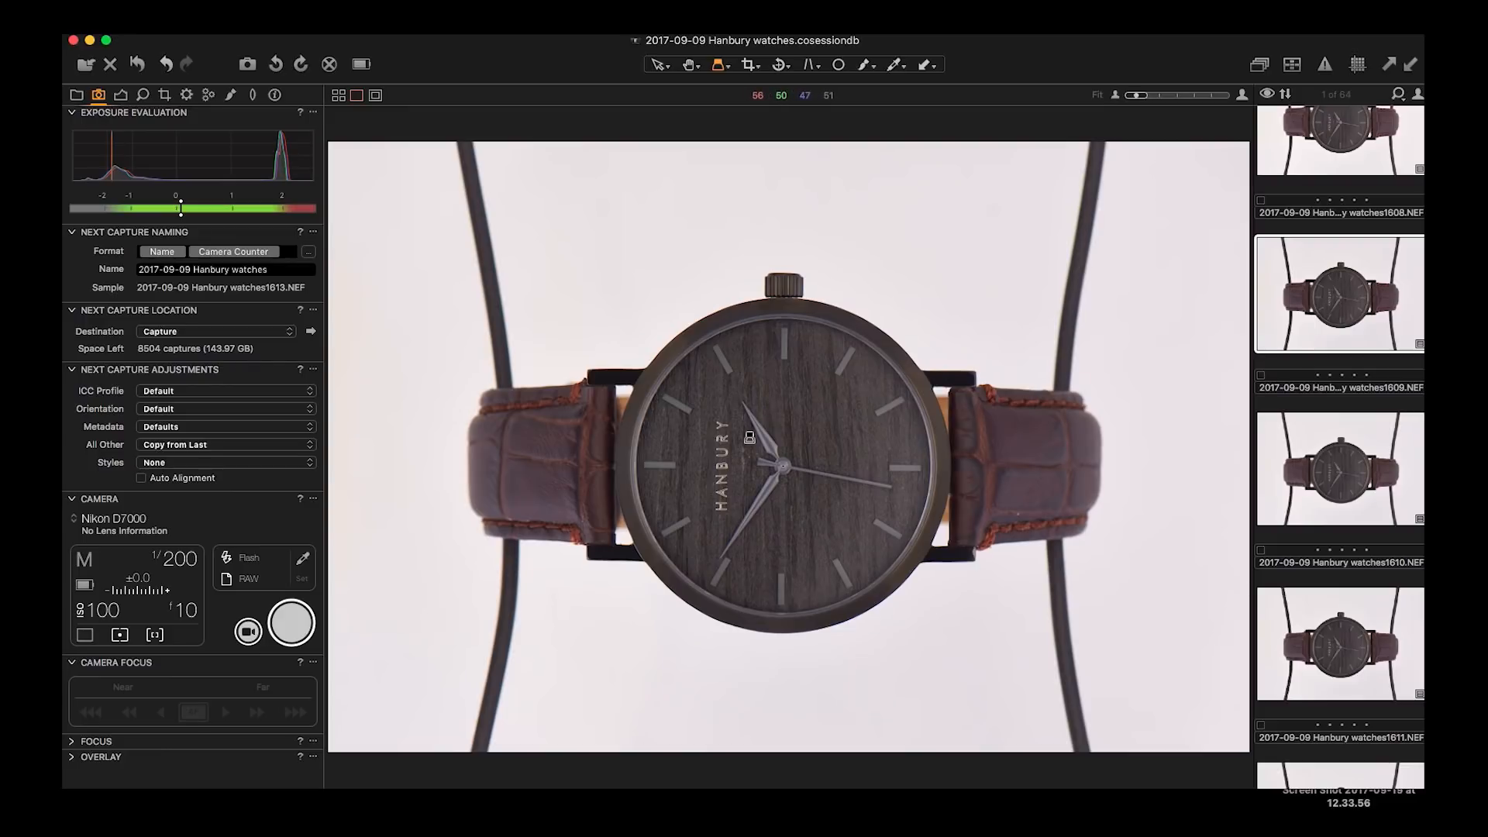
mouse_move(471, 437)
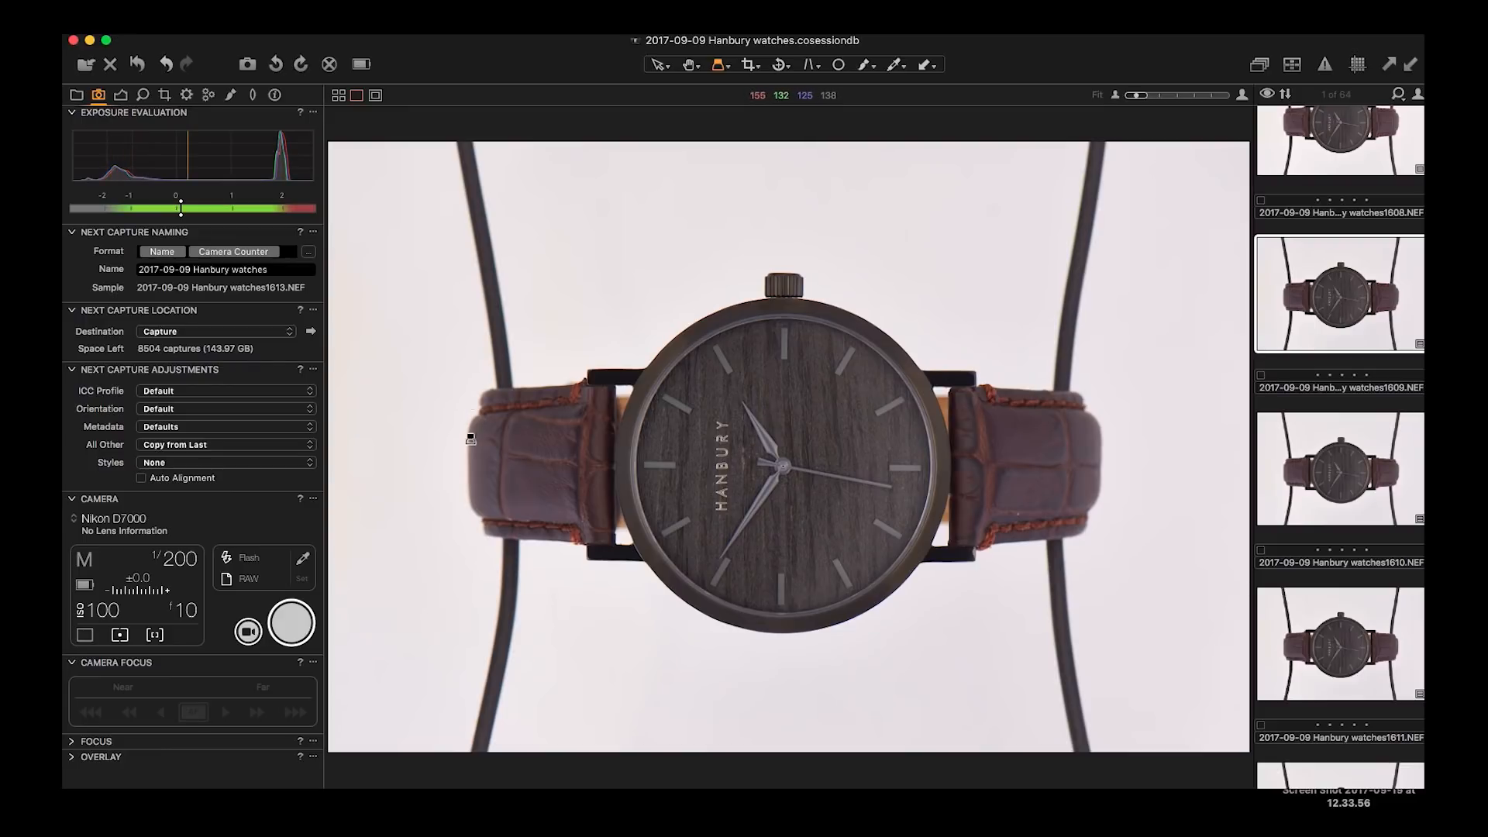
mouse_move(614, 402)
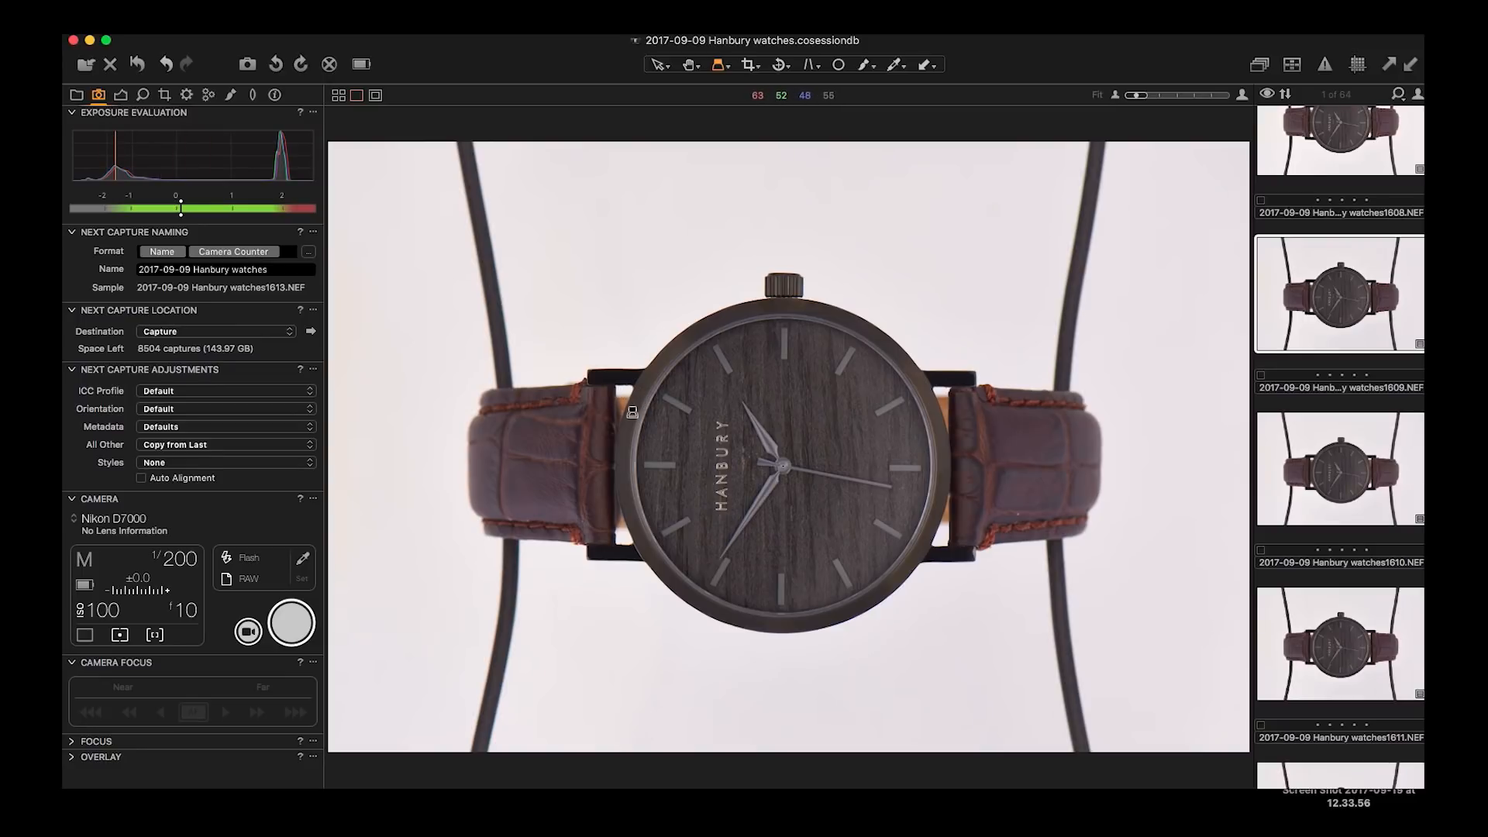
mouse_move(965, 471)
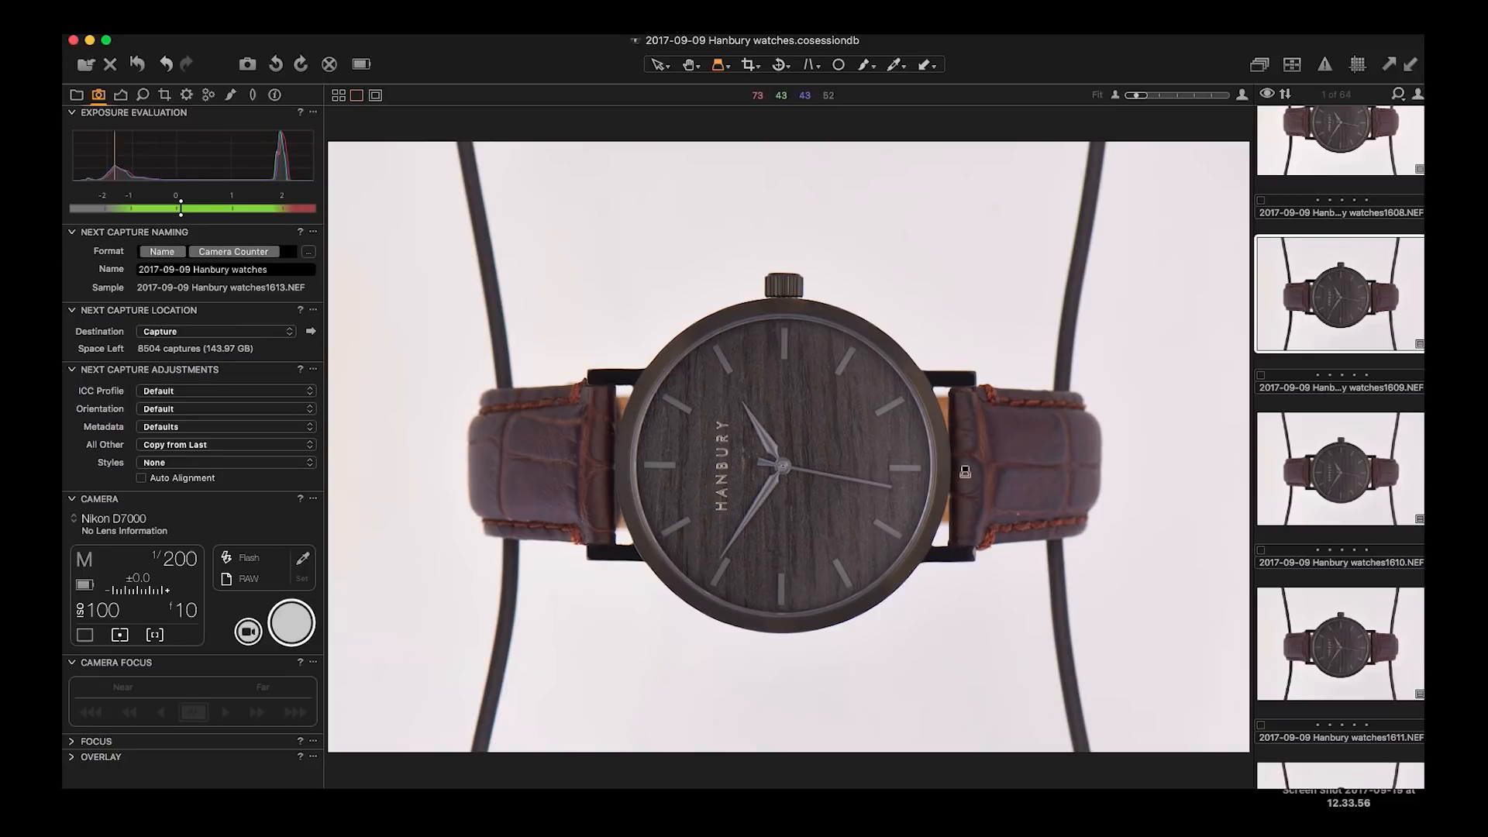